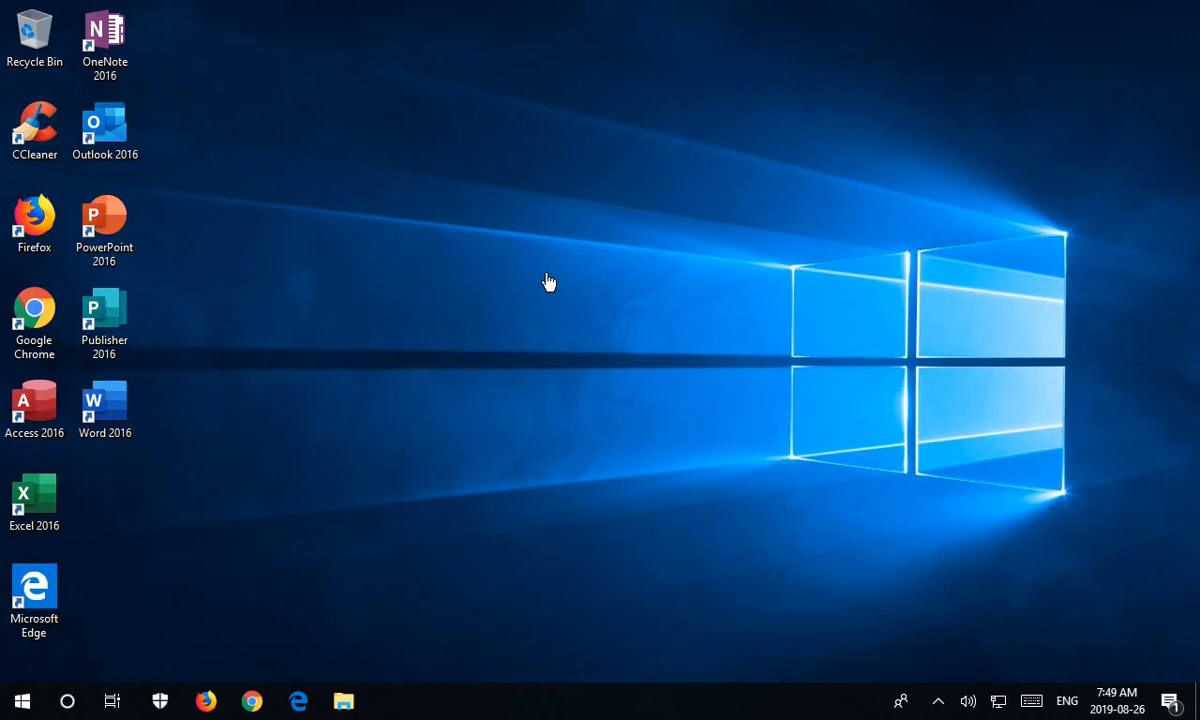
{"action": "mouse_move", "coordinate": [315, 467]}
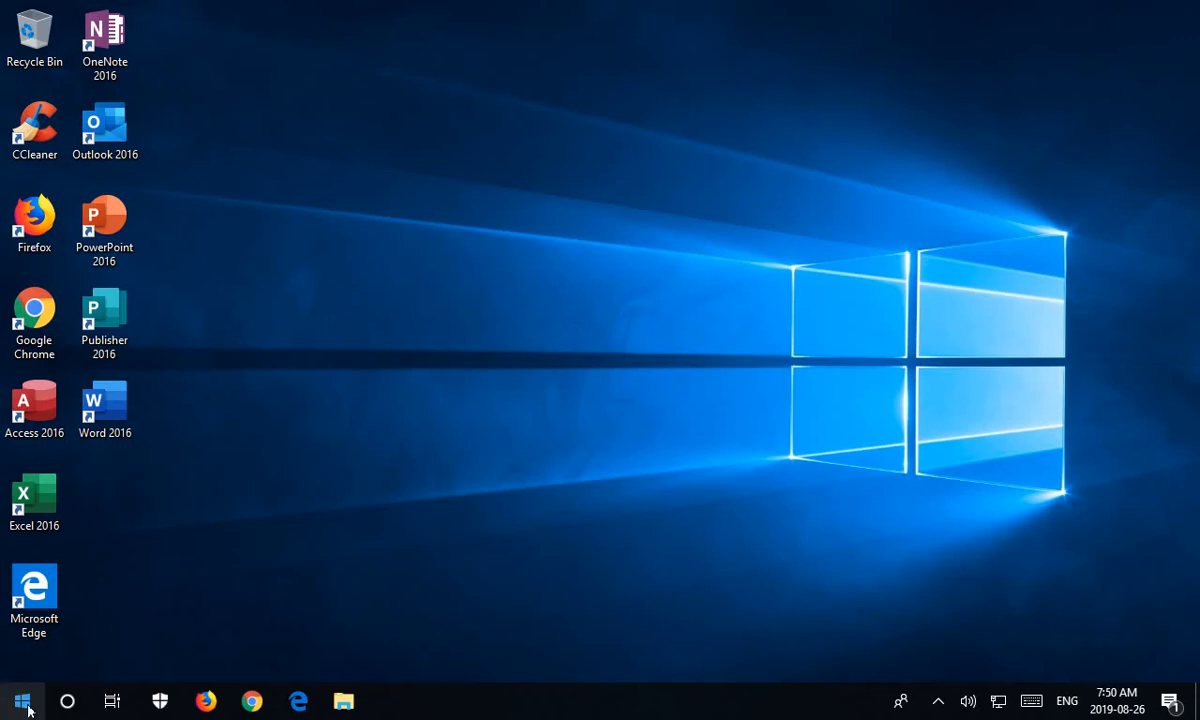
Open the Start menu to reach the Settings gear.
{"action": "left_click", "coordinate": [22, 700]}
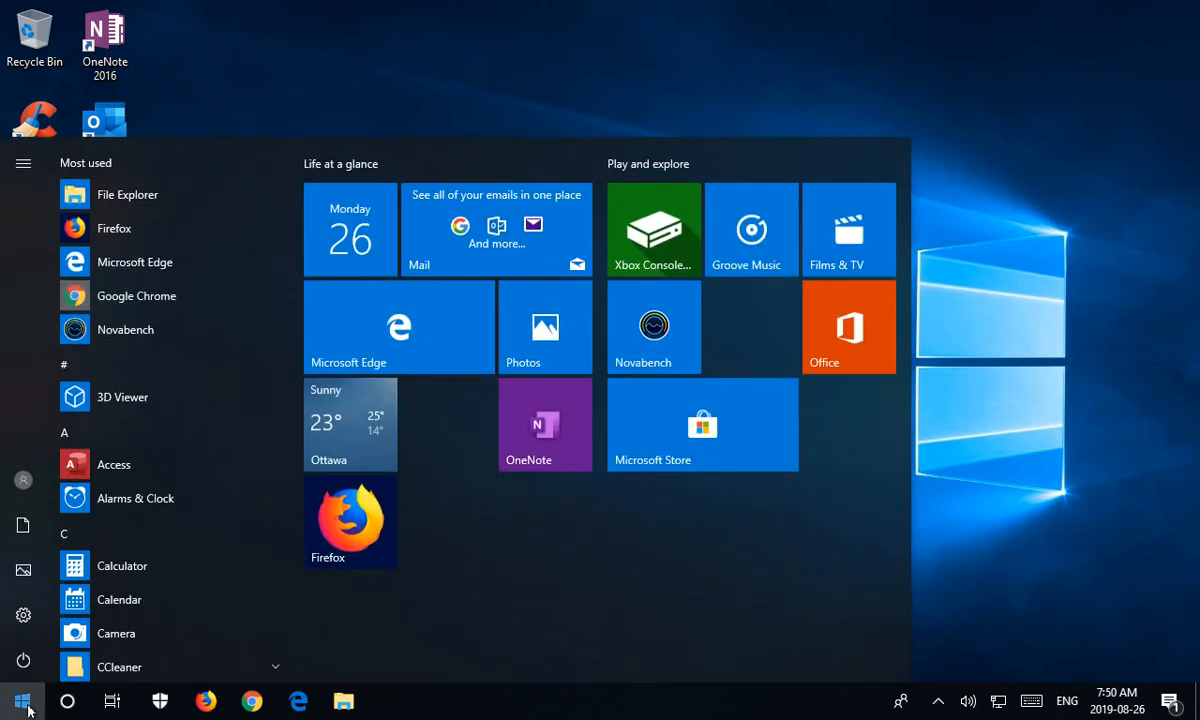
{"action": "mouse_move", "coordinate": [23, 615]}
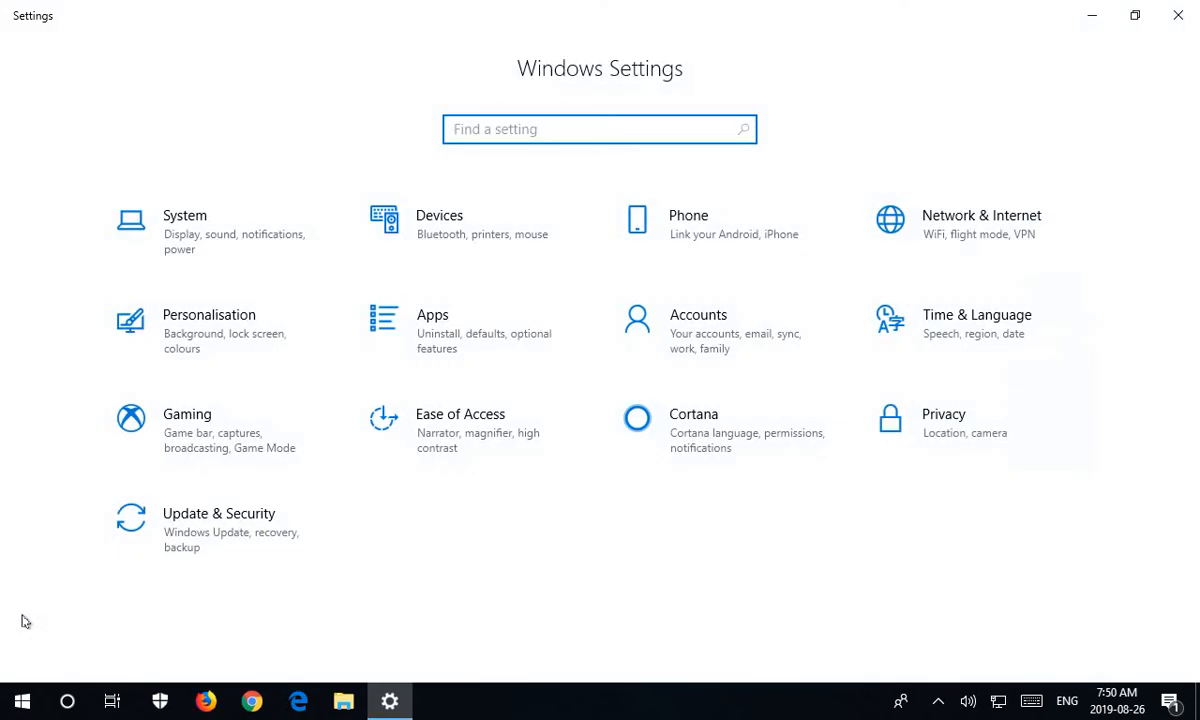
{"action": "mouse_move", "coordinate": [200, 540]}
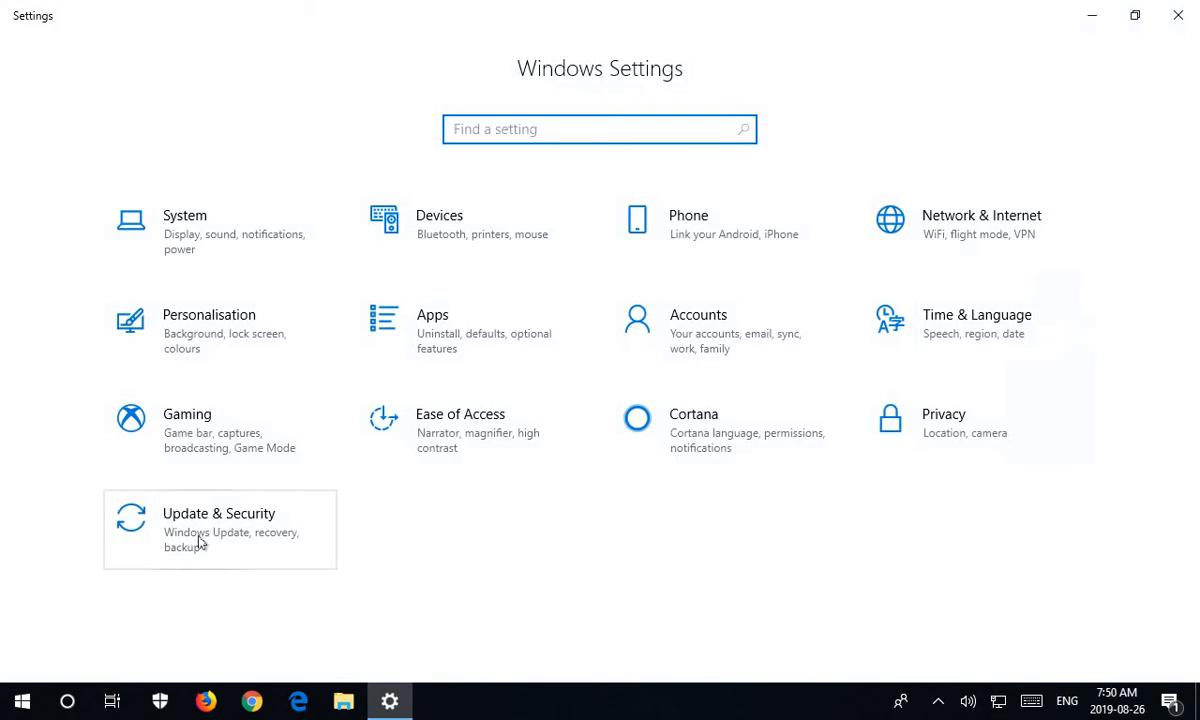
Go to Update & Security to show the Windows Update page.
{"action": "left_click", "coordinate": [218, 525]}
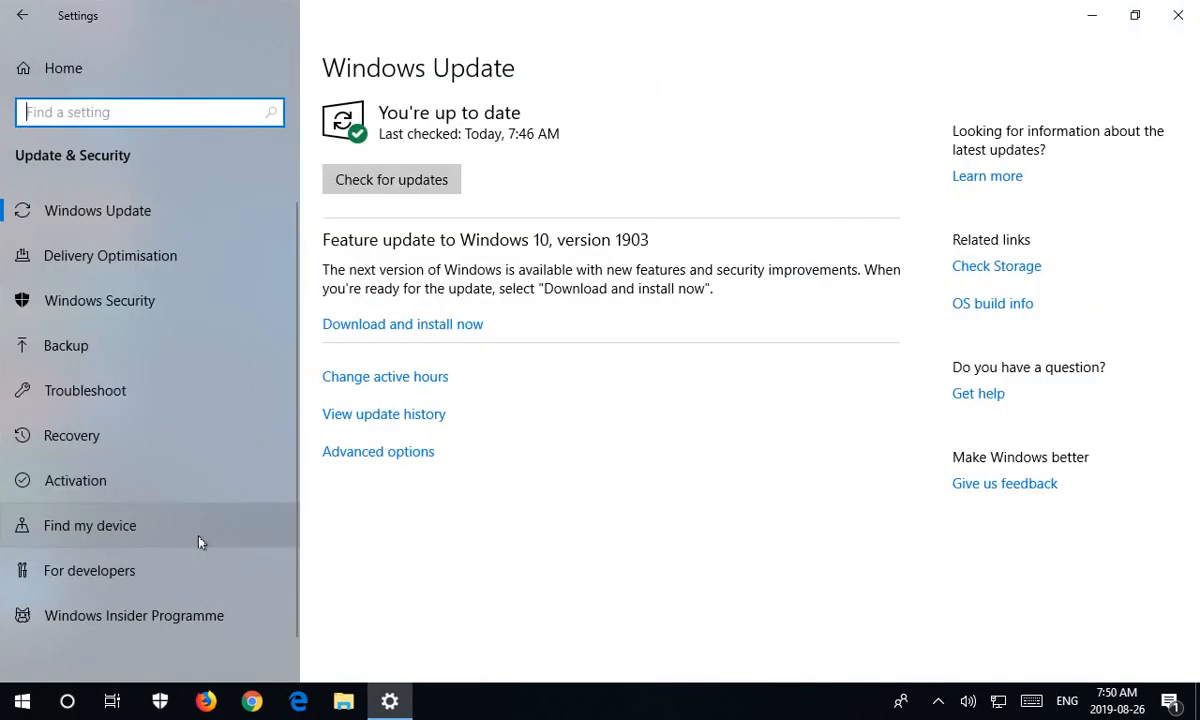
{"action": "mouse_move", "coordinate": [105, 224]}
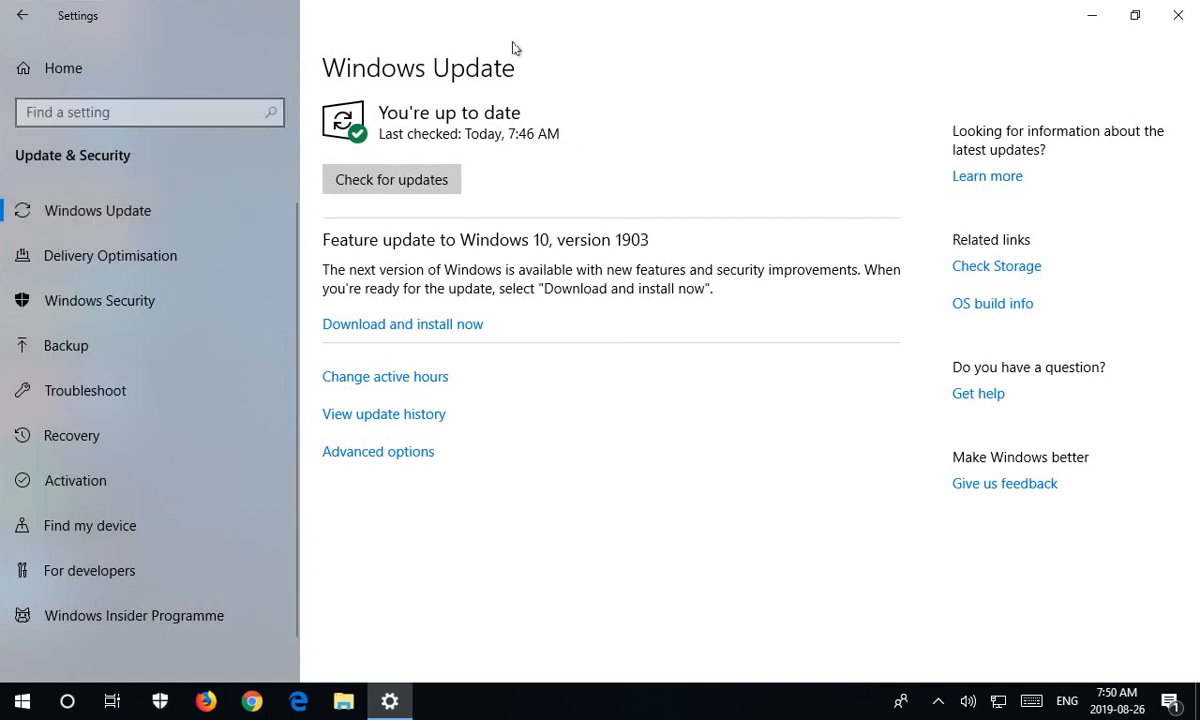
{"action": "mouse_move", "coordinate": [473, 84]}
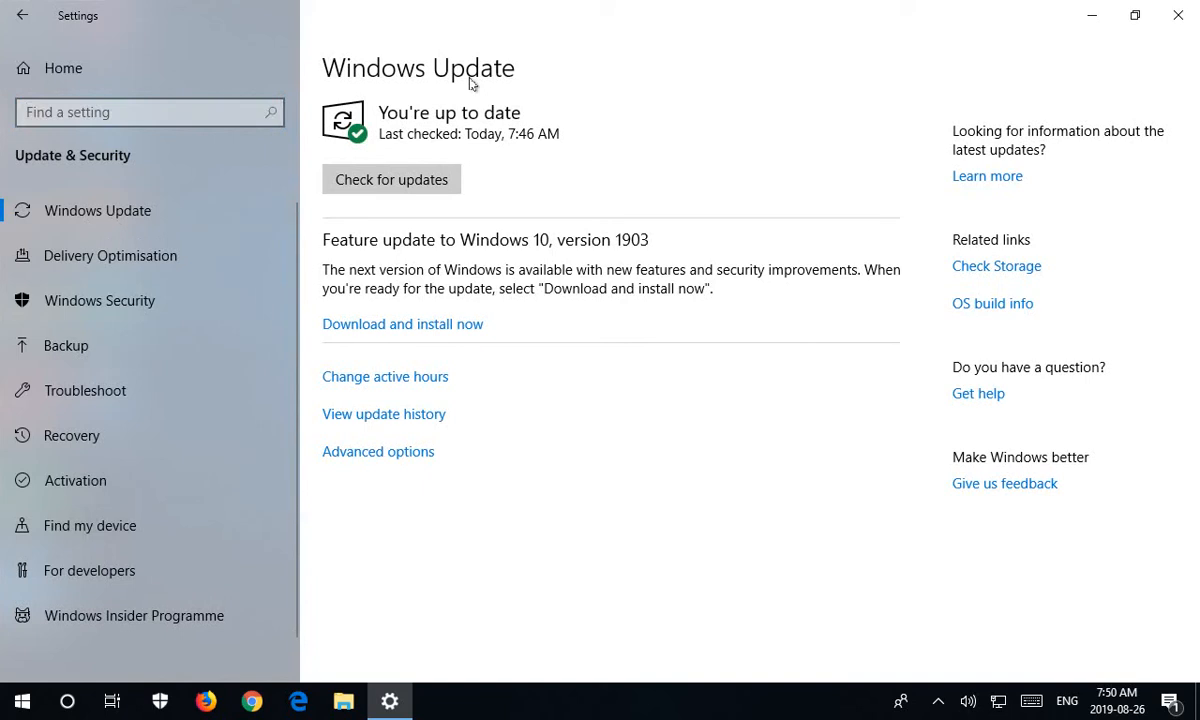
{"action": "mouse_move", "coordinate": [603, 291]}
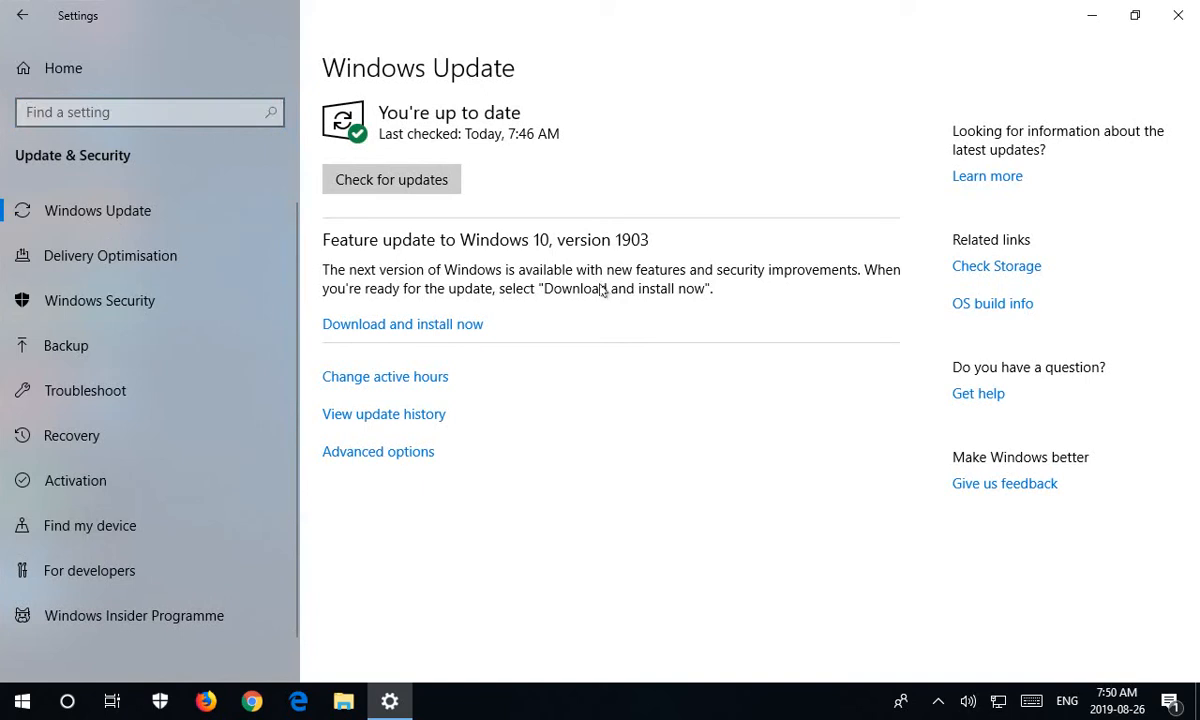
{"action": "mouse_move", "coordinate": [528, 250]}
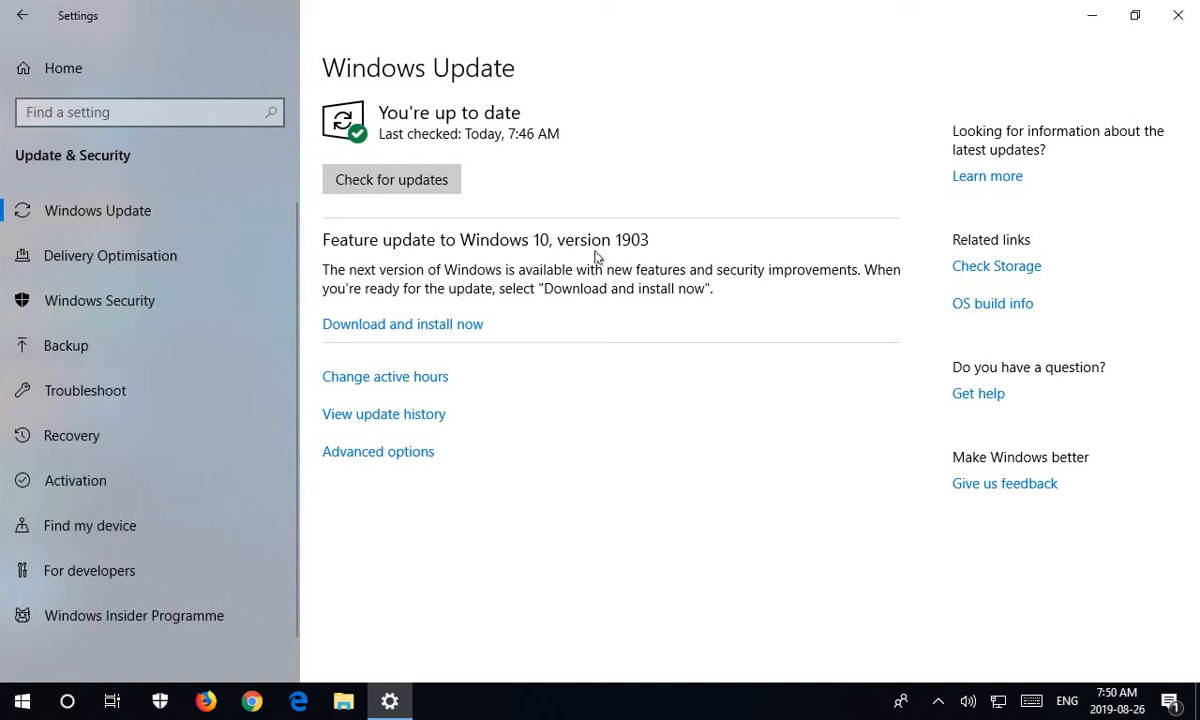
{"action": "mouse_move", "coordinate": [637, 258]}
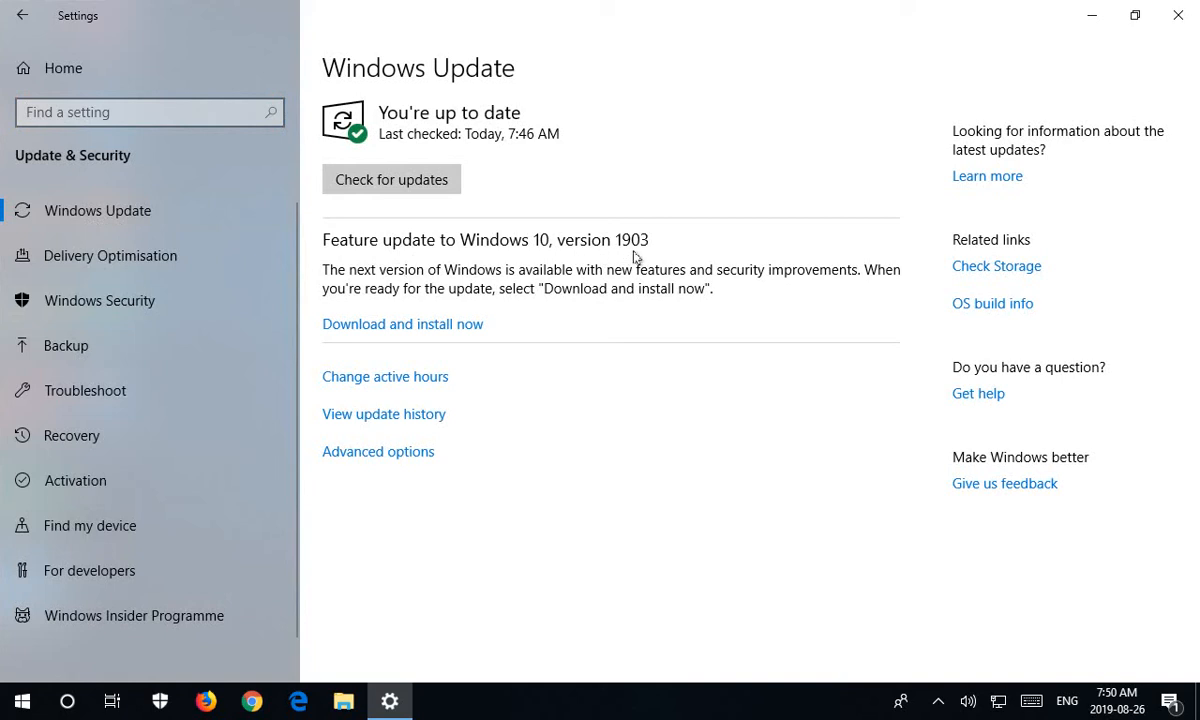
{"action": "mouse_move", "coordinate": [683, 295]}
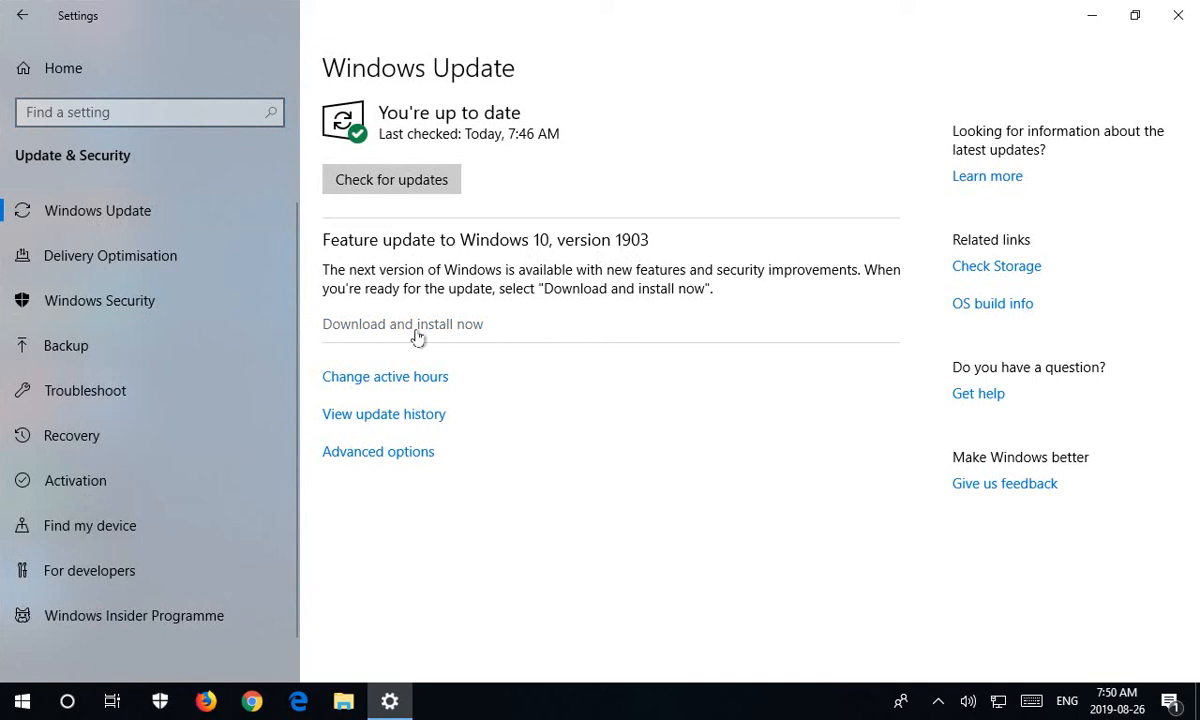
Start downloading and installing the Windows 10 version 1903 feature update.
{"action": "left_click", "coordinate": [391, 179]}
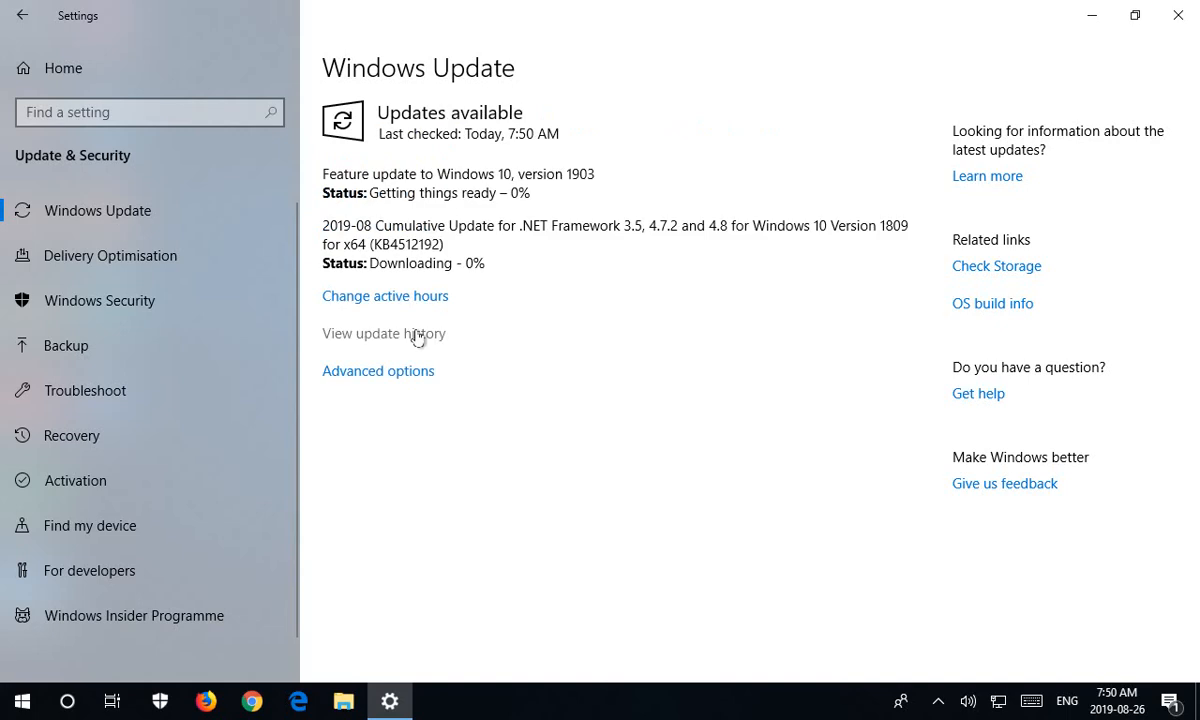
{"action": "mouse_move", "coordinate": [470, 213]}
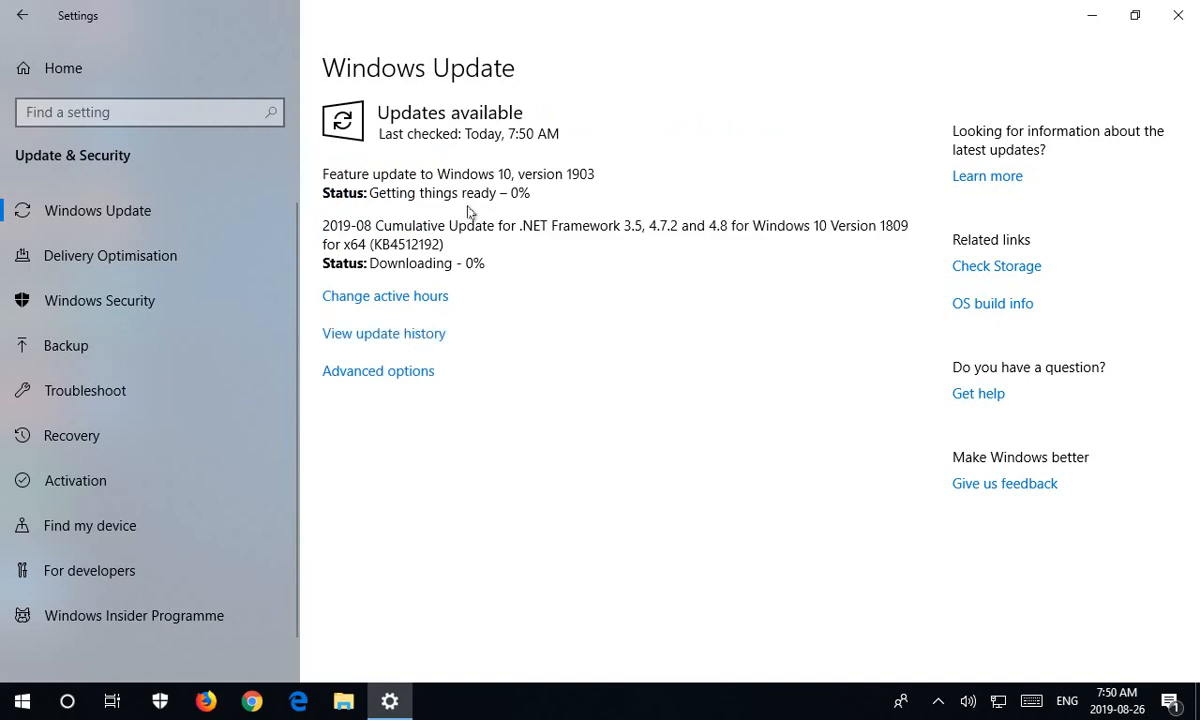
{"action": "mouse_move", "coordinate": [395, 227]}
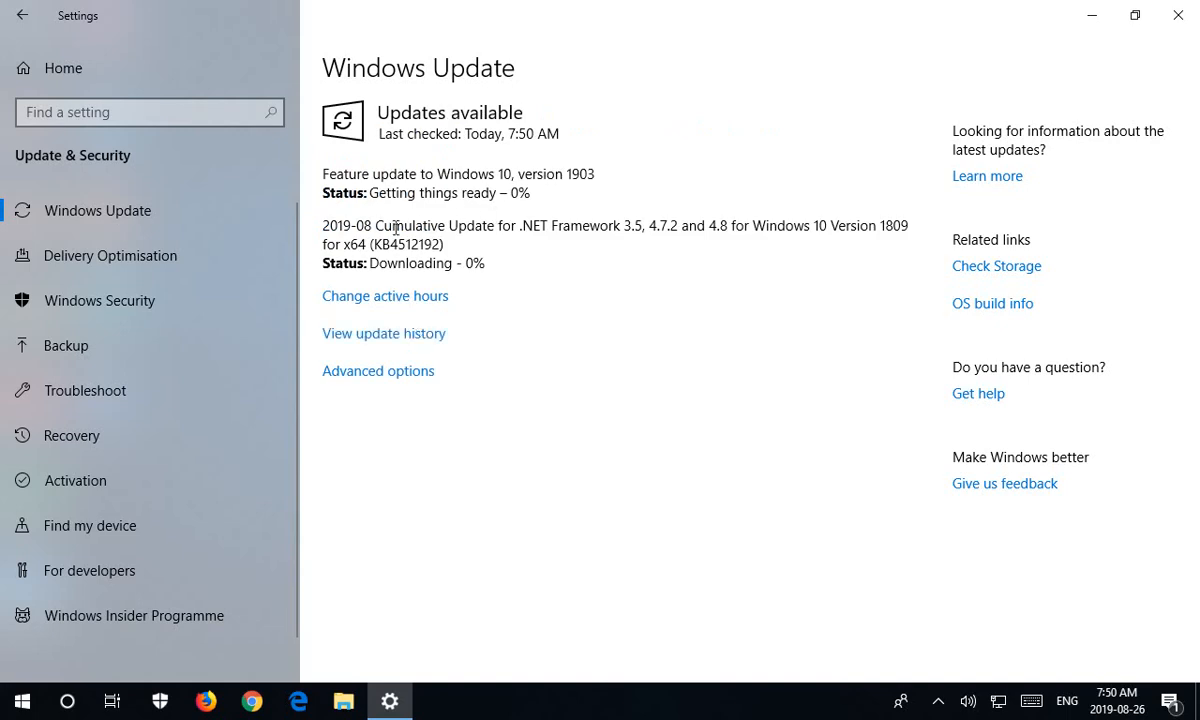
{"action": "mouse_move", "coordinate": [503, 257]}
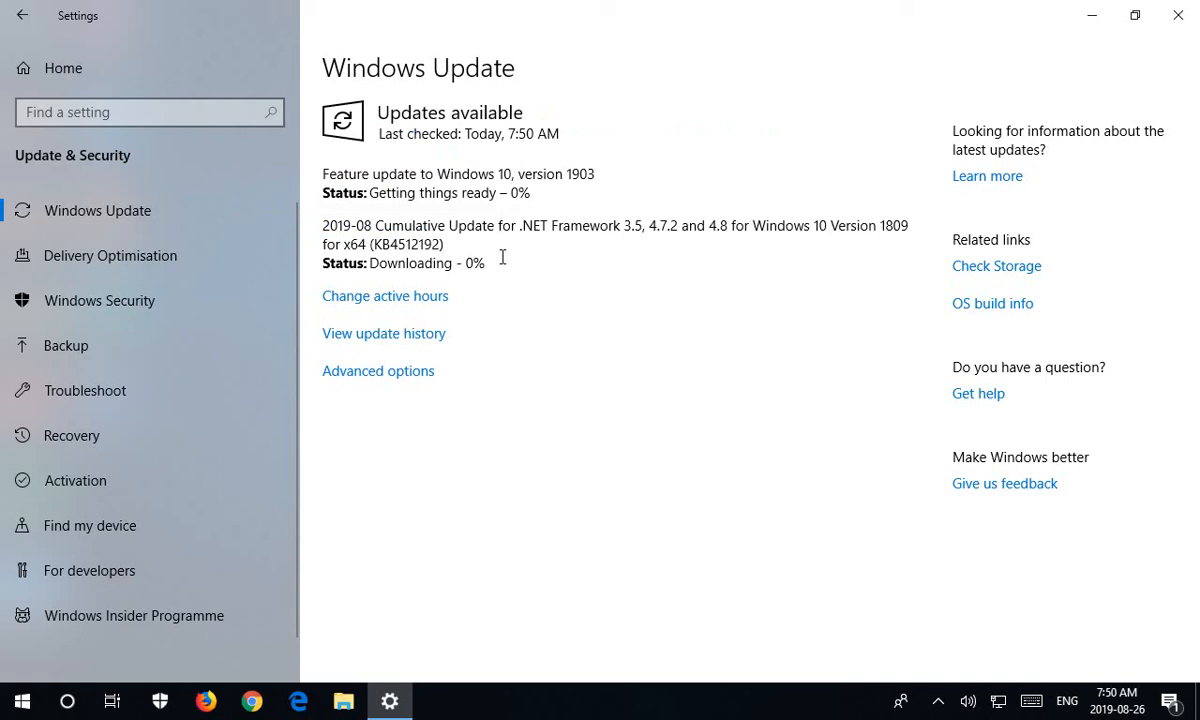